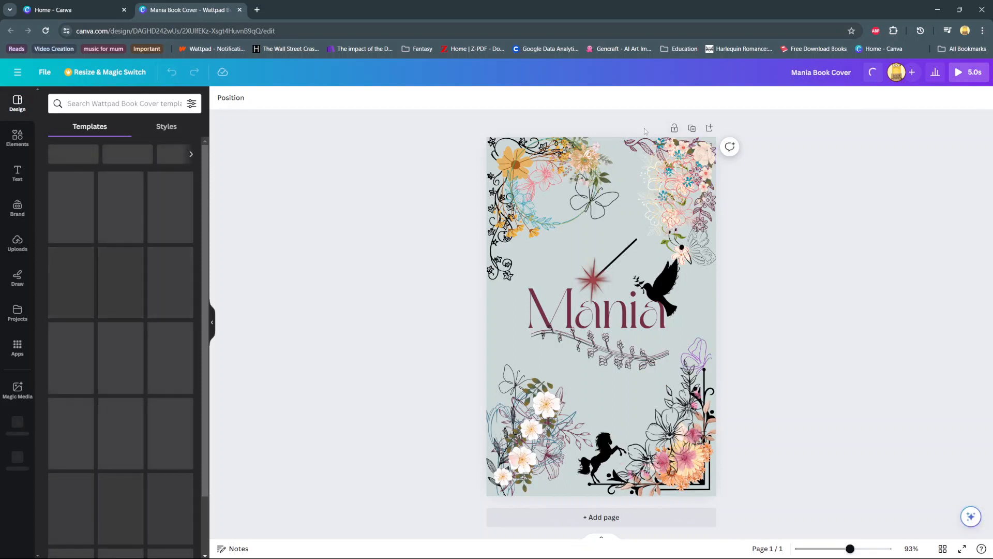
- Select the 'Mania' title text on the book cover
click(596, 314)
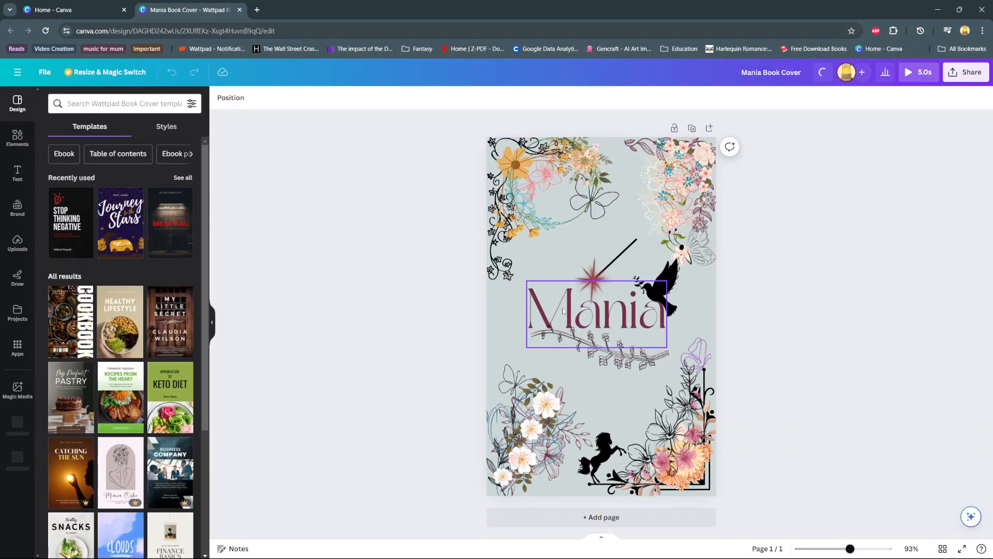
click(596, 315)
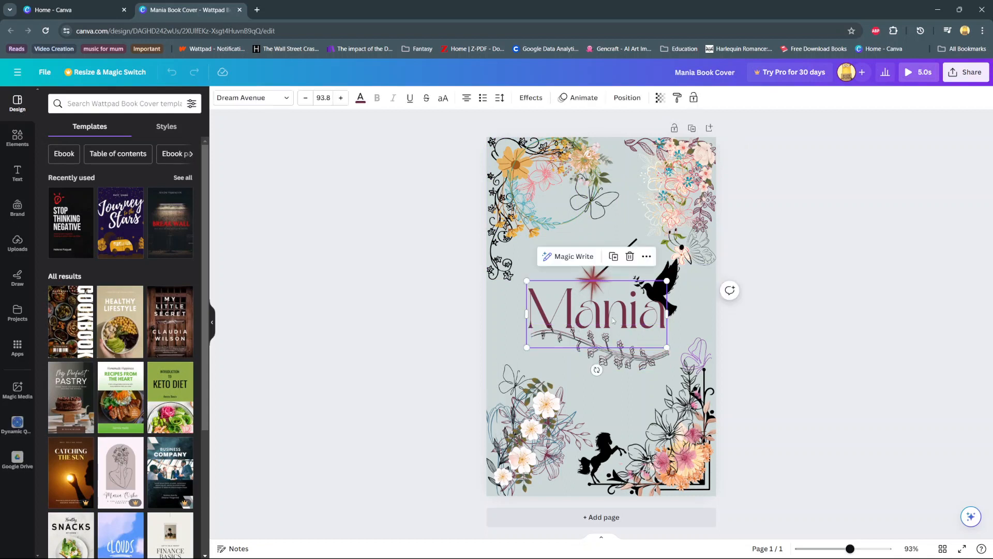
mouse_move(627, 97)
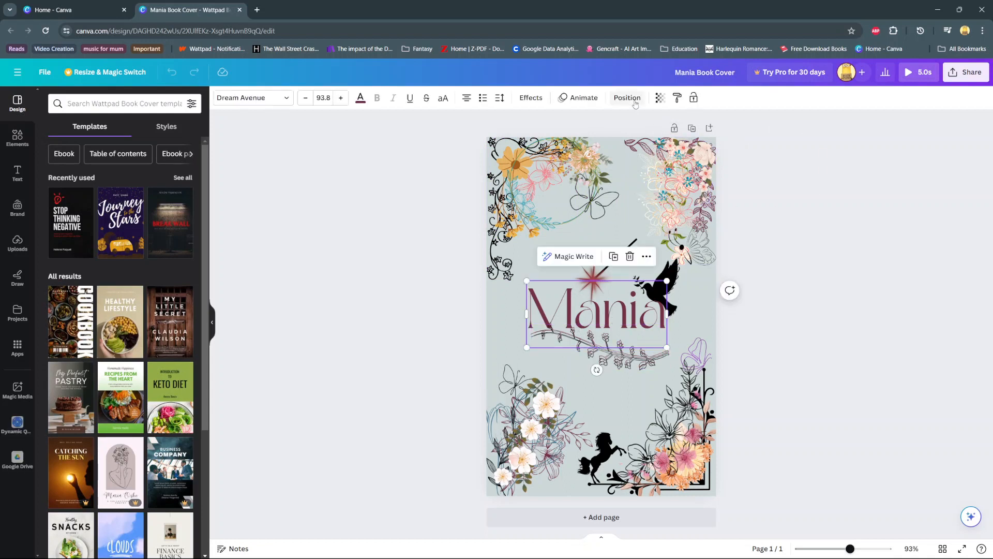
- Show the Position panel's Layers list with the Mania title highlighted
click(627, 97)
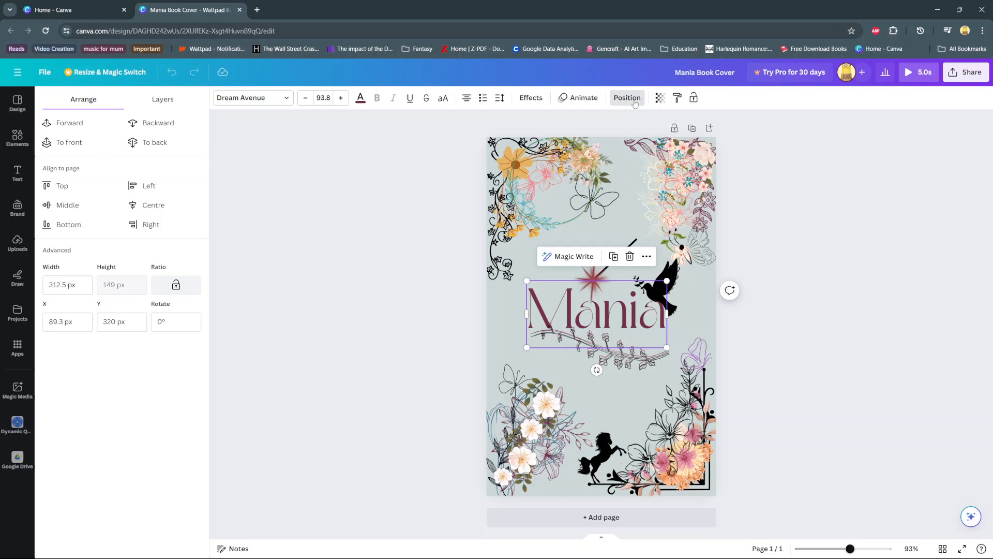
mouse_move(165, 100)
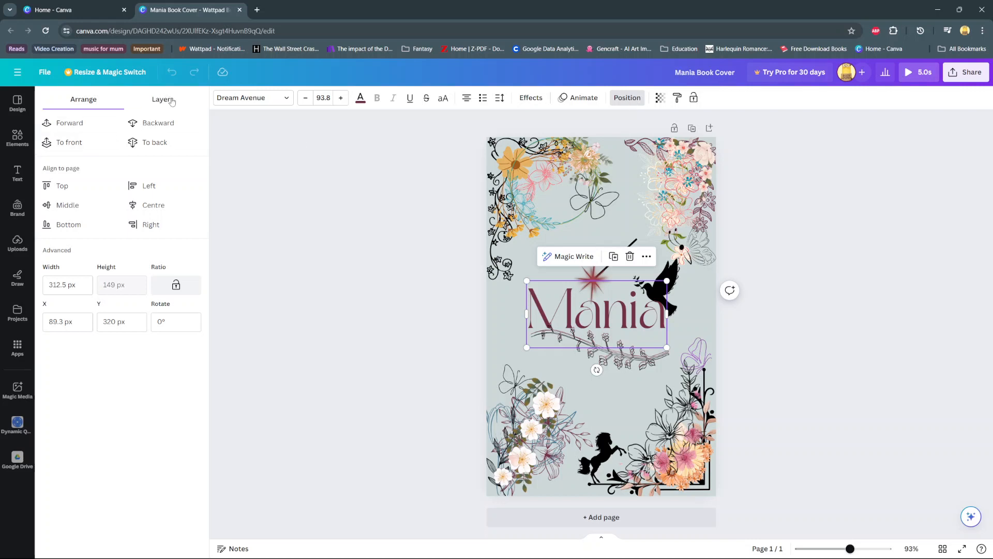
click(163, 100)
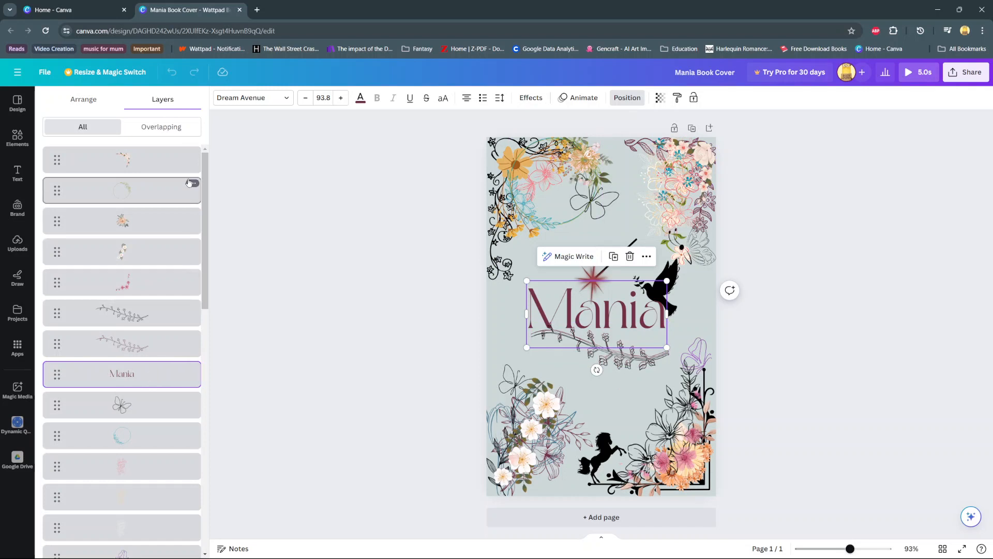
scroll(down, 3)
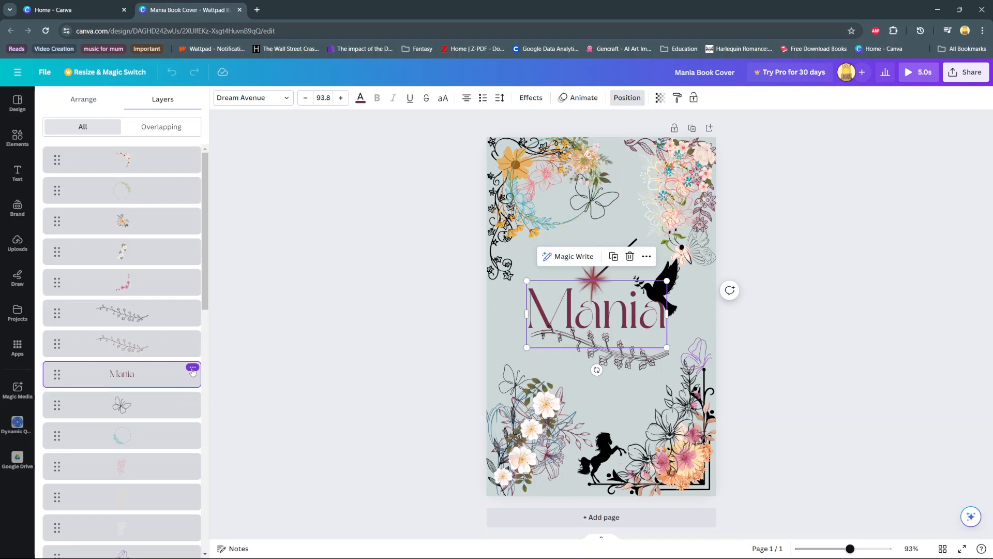
- Bring up the Mania layer's ordering choices from its context menu
right_click(122, 373)
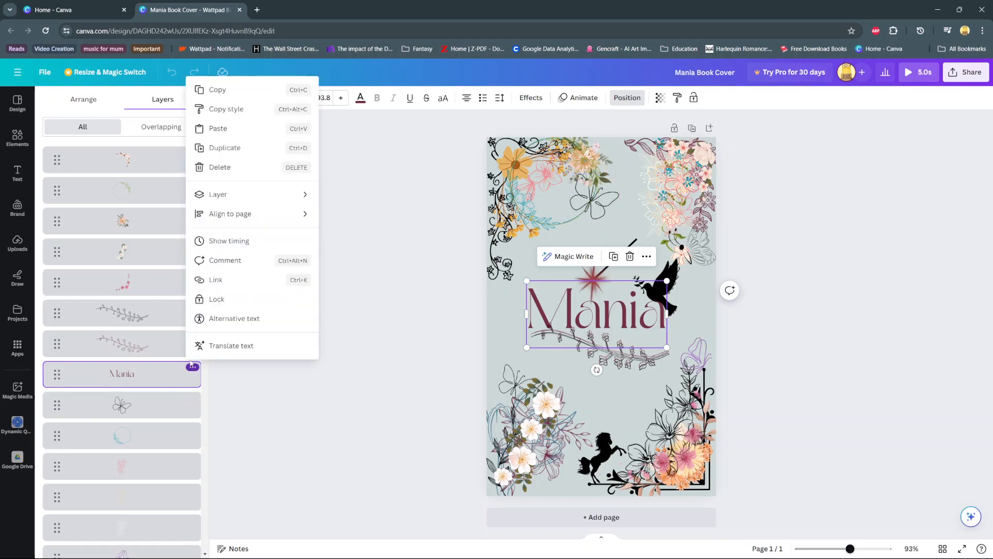
mouse_move(262, 213)
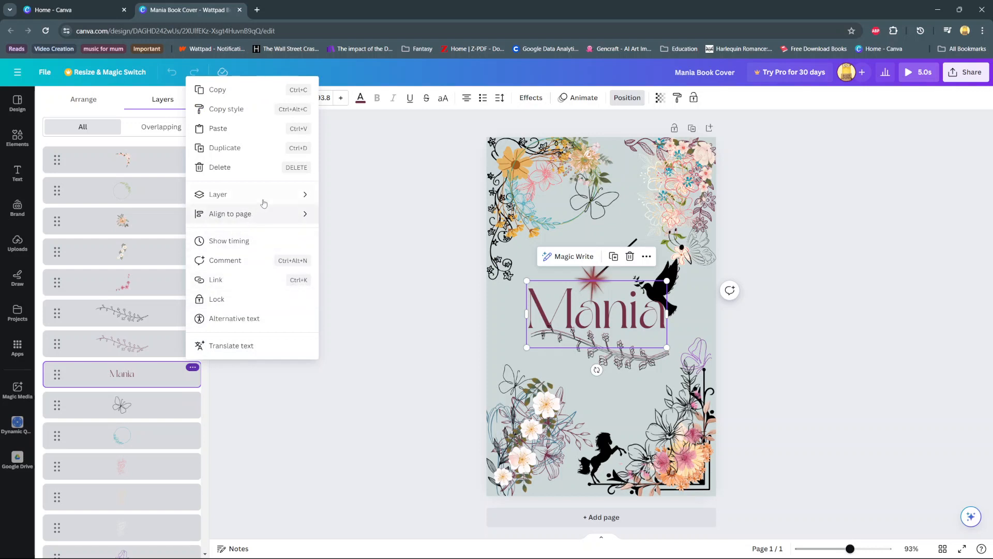
click(218, 193)
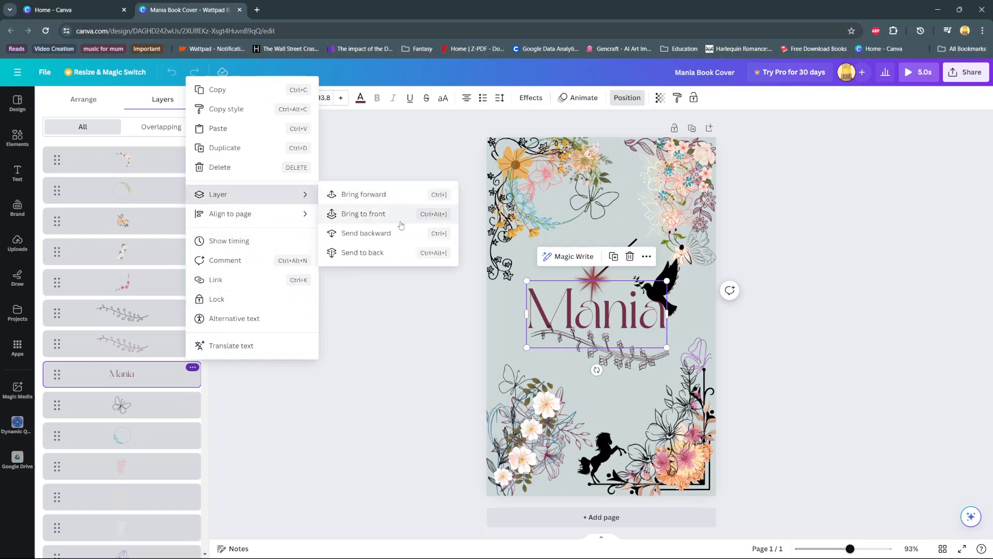
mouse_move(400, 253)
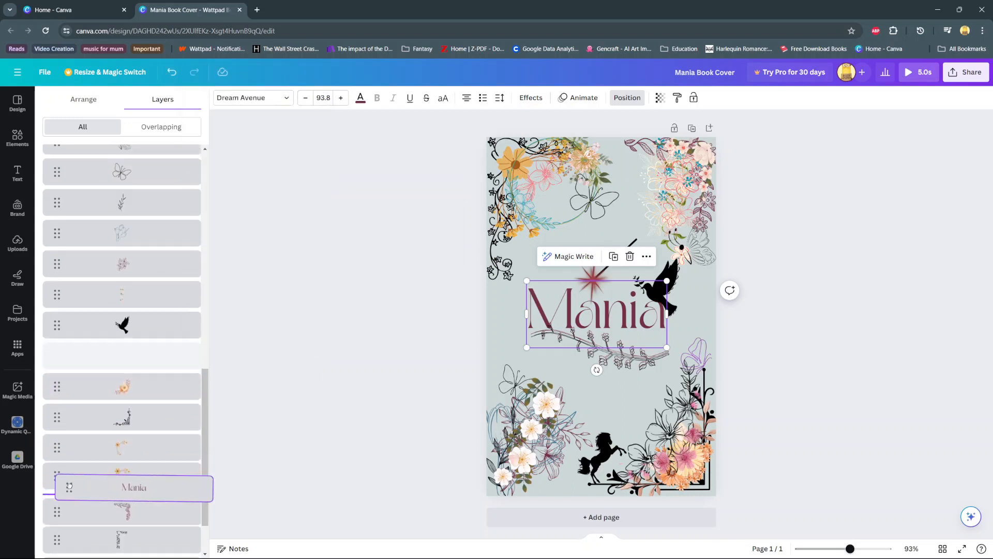
scroll(down, 3)
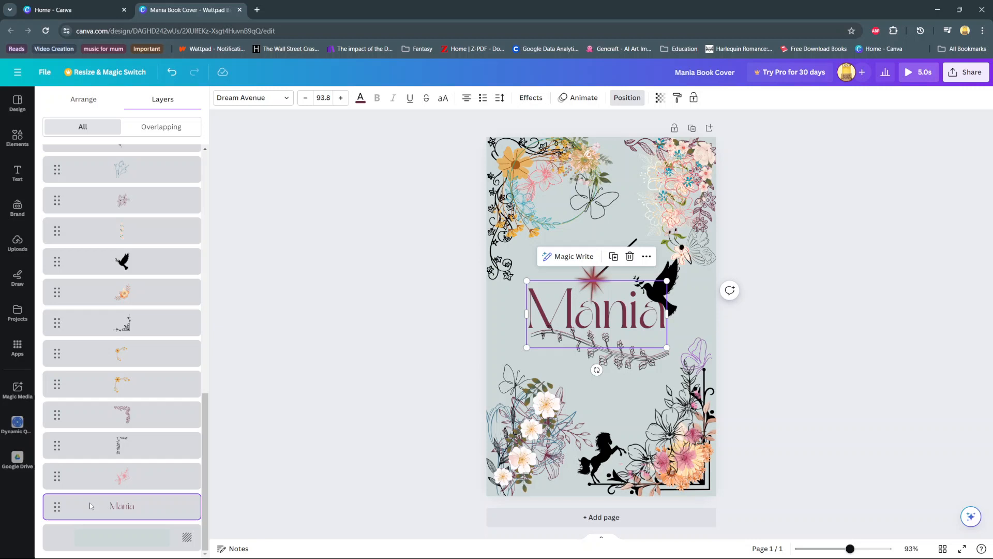
click(17, 103)
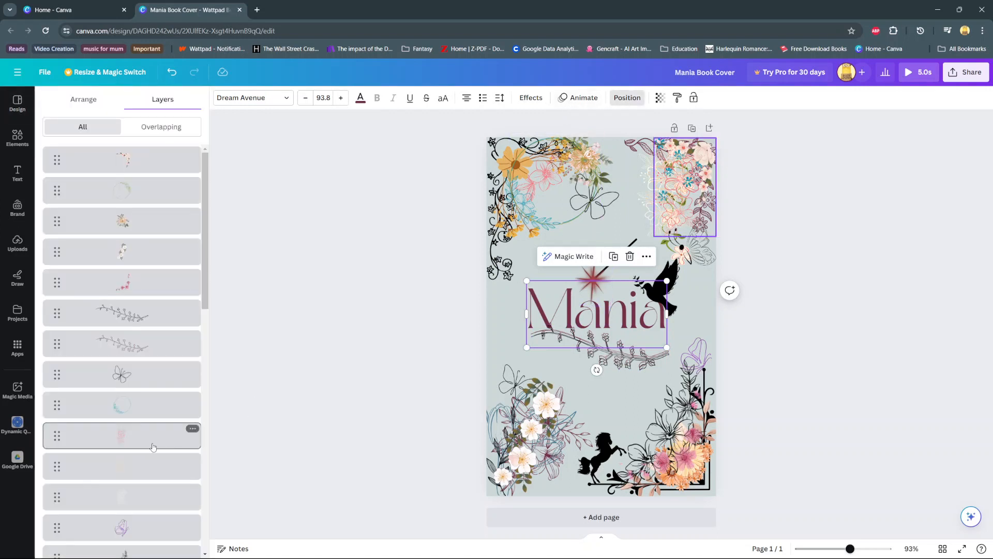
scroll(down, 3)
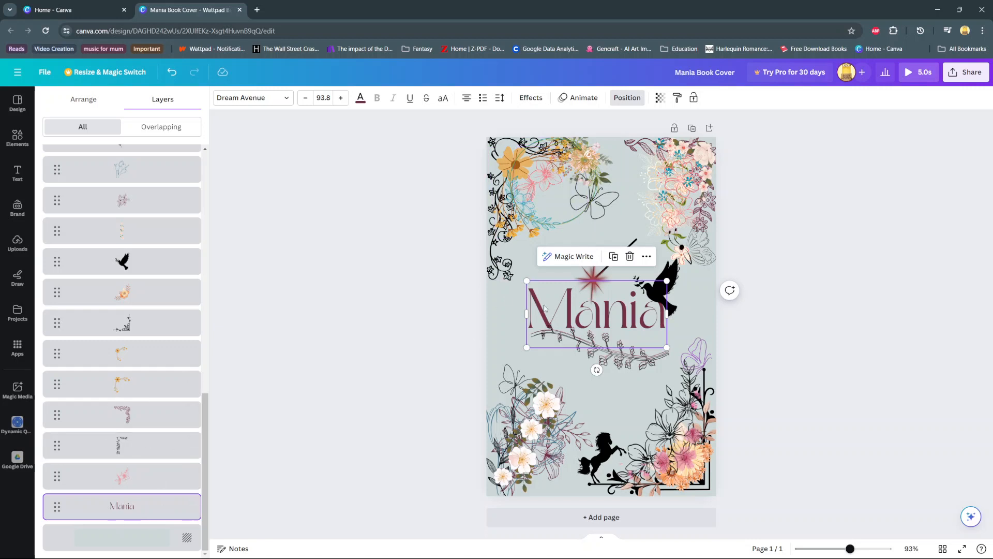
mouse_move(659, 97)
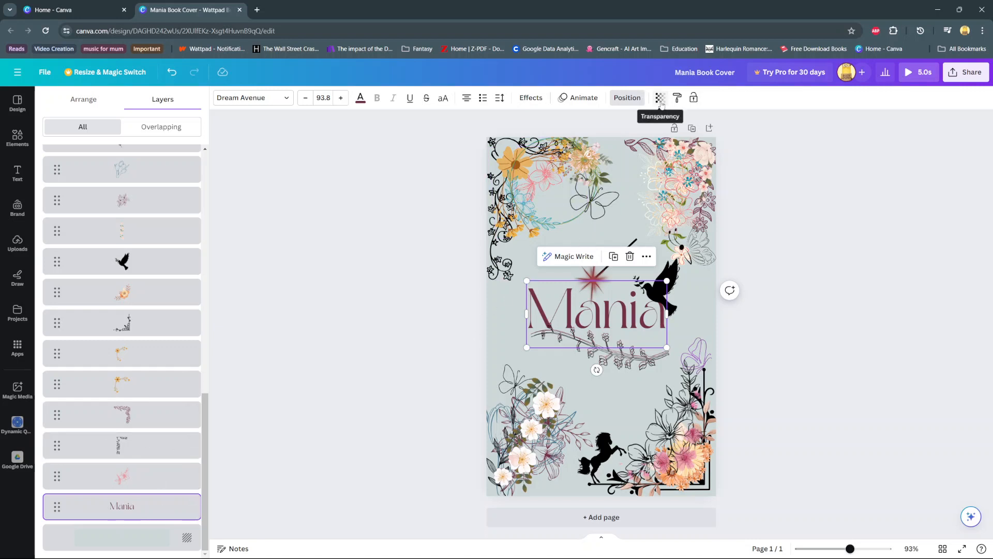
click(659, 97)
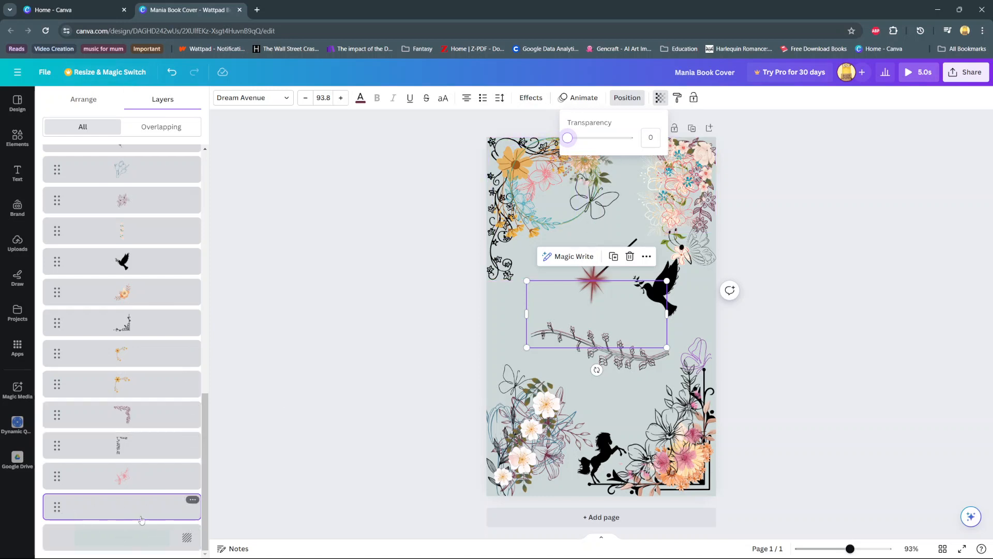
mouse_move(152, 517)
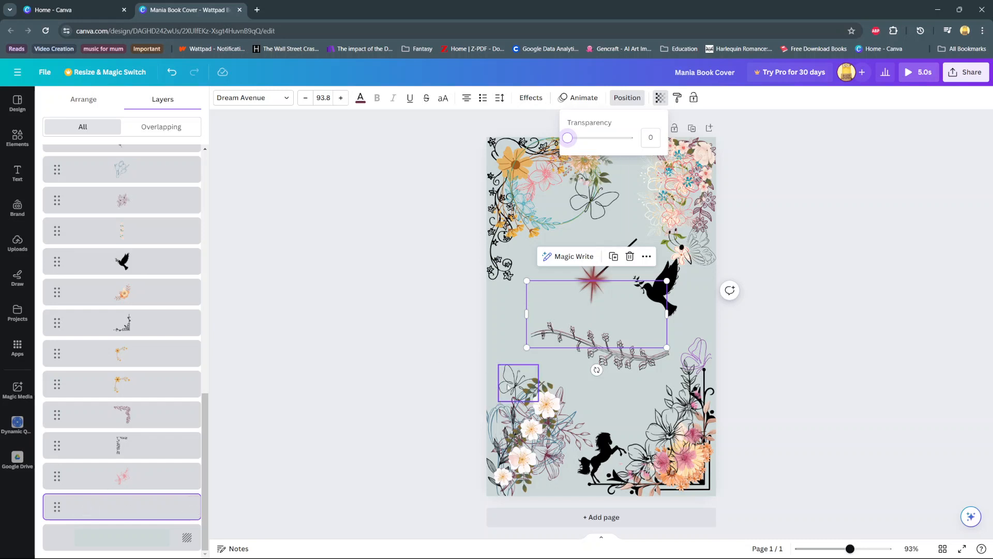
- Dismiss the Transparency and Layers panels, leaving the title hidden on the cover
click(18, 102)
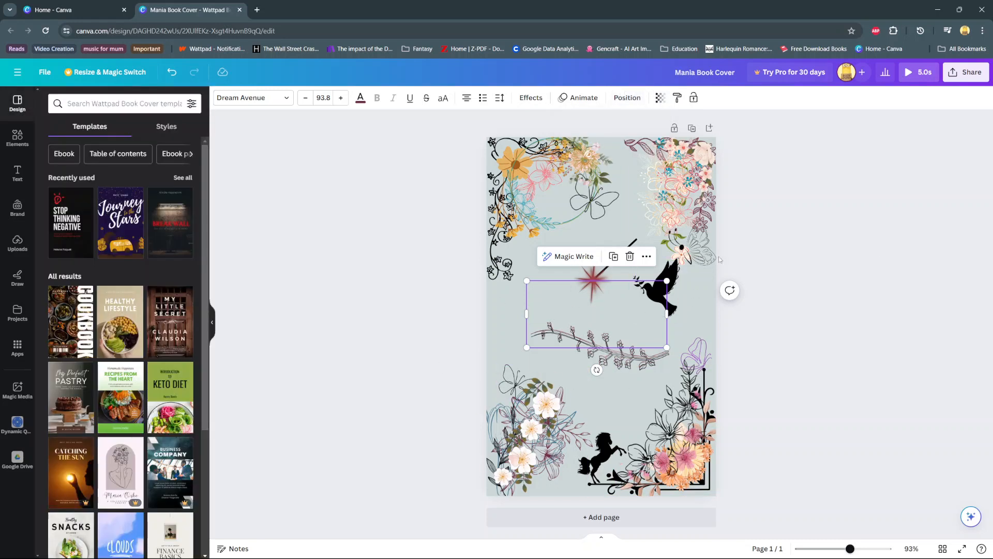
mouse_move(555, 310)
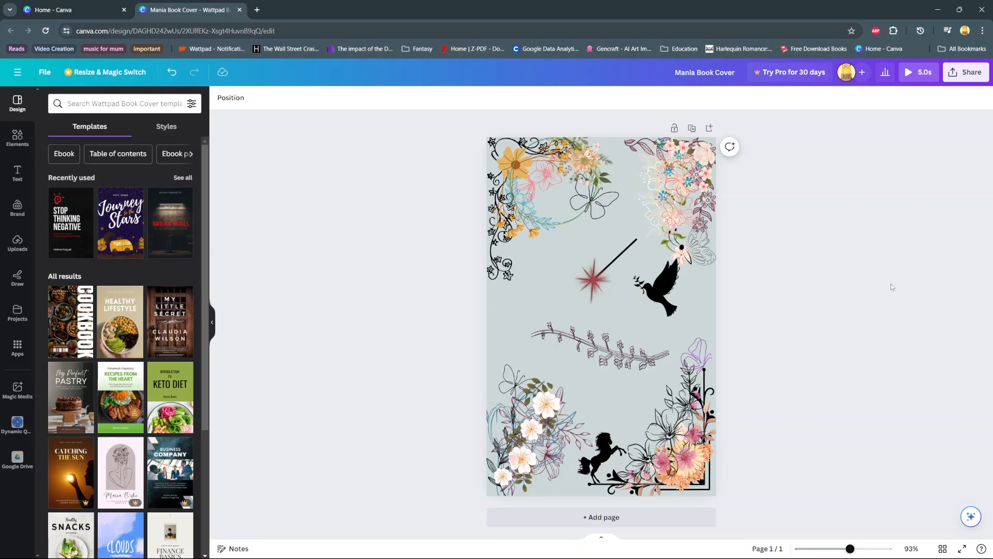
mouse_move(886, 290)
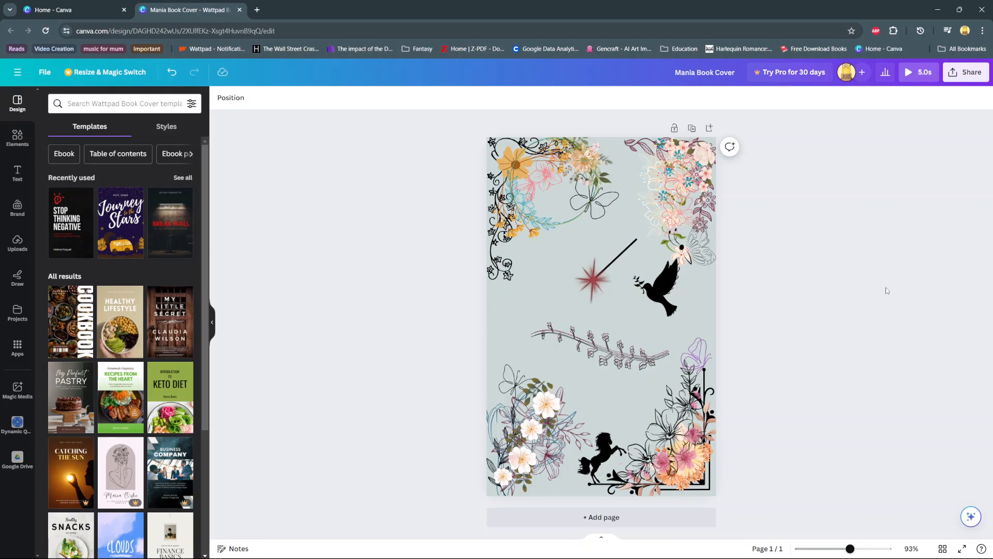